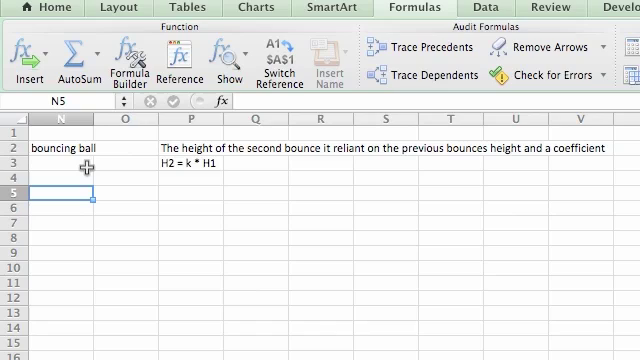
Step: Add the 'Number of bounces' heading in N5 and list bounce numbers 1 to 13 below it
type("Number of bounces")
left_click(60, 214)
type("2")
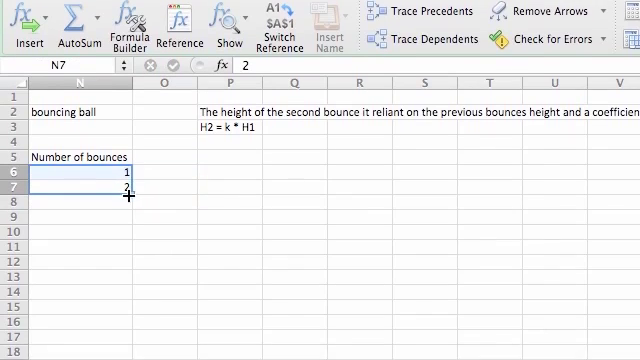
scroll("down", 3)
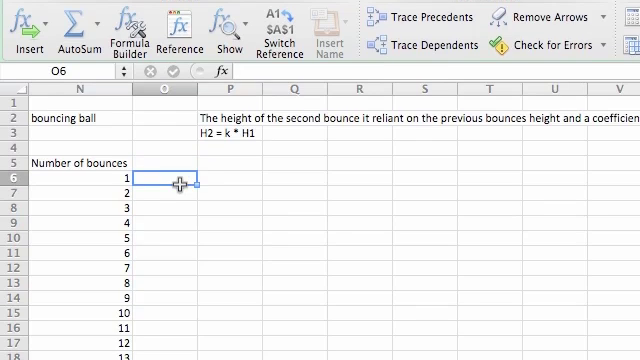
Step: Enter starting height 20 in O6:S6 beneath coefficients 0.9, 0.8, 0.5, 0.2 and 0.1 in O5:S5
type("20")
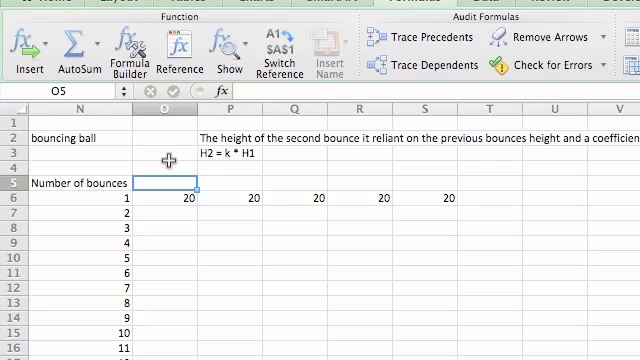
type("0.9")
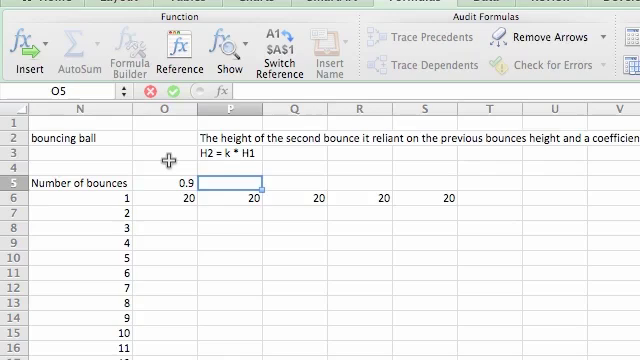
type("0.8")
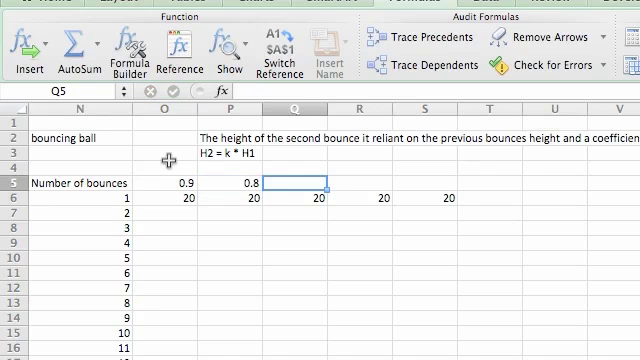
type("0.5")
left_click(360, 182)
type("0.2")
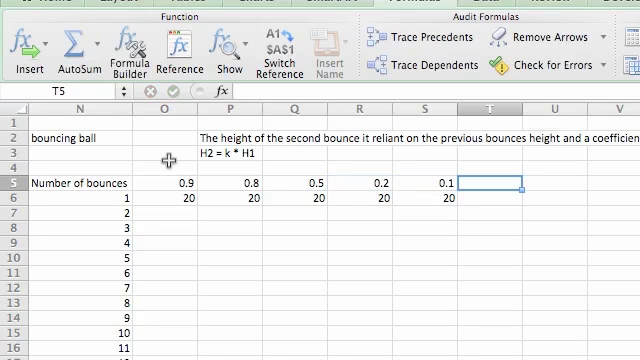
left_click(452, 198)
type("=O5*")
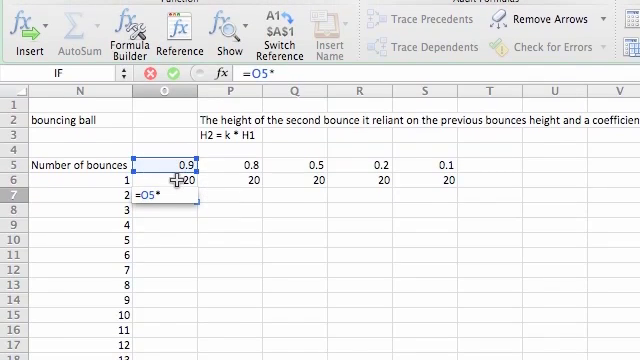
Step: Enter =$O$5*O6 in O7 with the coefficient anchored and fill it down to bounce 30
left_click(184, 180)
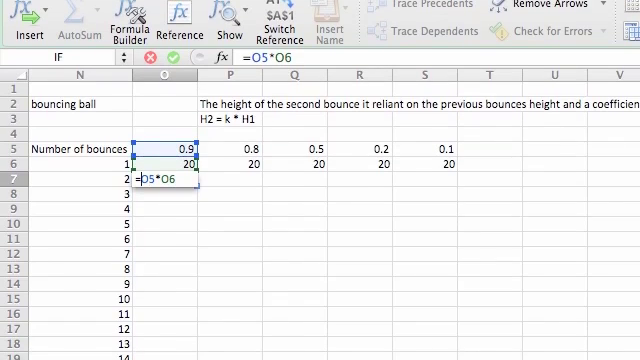
key("f4")
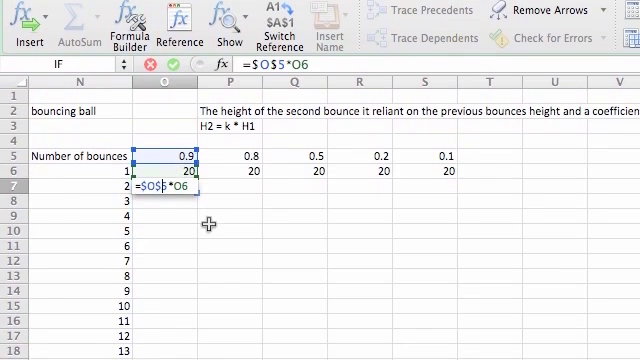
key("Return")
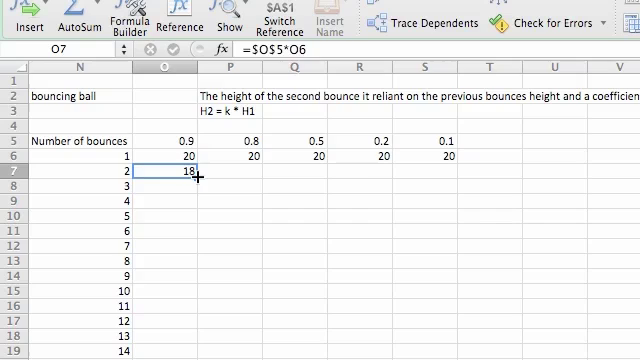
scroll("down", 3)
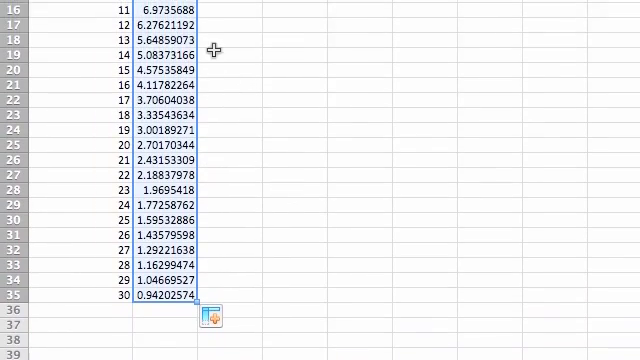
Step: Copy the anchored height formula into P7 and fill the 0.8 column down to row 35
scroll("up", 3)
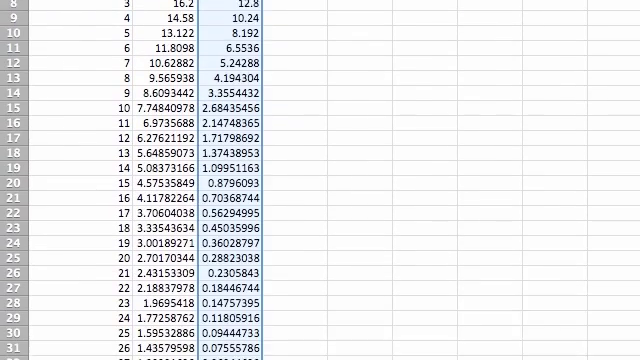
scroll("down", 3)
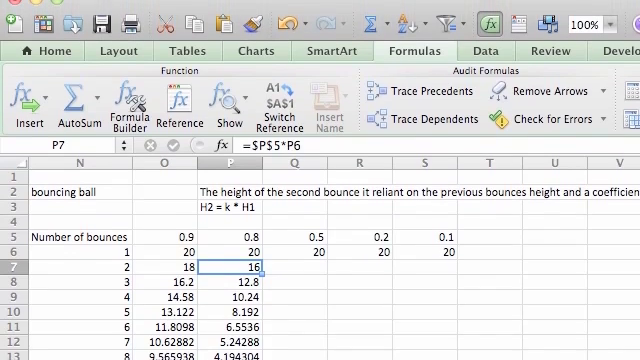
Step: Copy the row 7 formula across Q7:S7 and fill the 0.5, 0.2 and 0.1 columns down to row 35
double_click(220, 256)
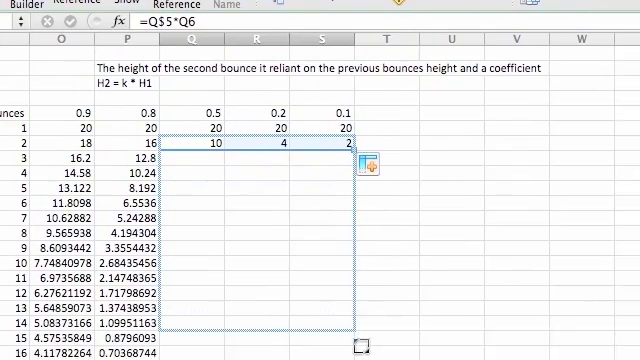
scroll("down", 3)
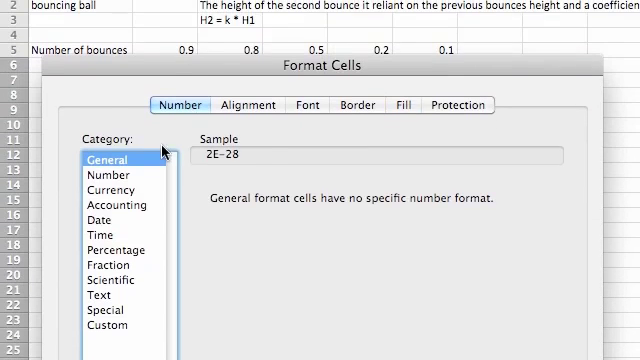
Step: Format the height cells as Number with 0 decimal places
left_click(124, 176)
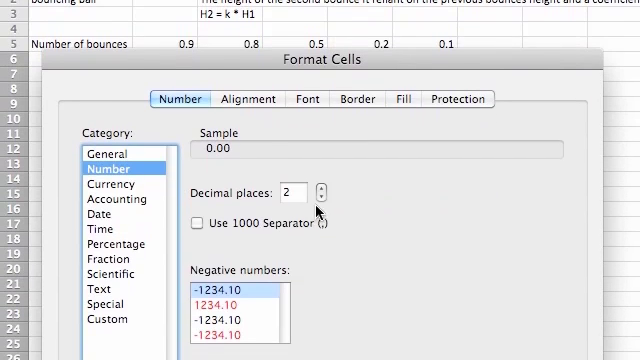
left_click(314, 180)
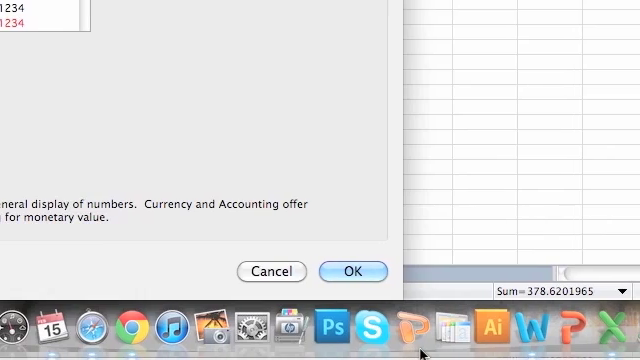
left_click(352, 272)
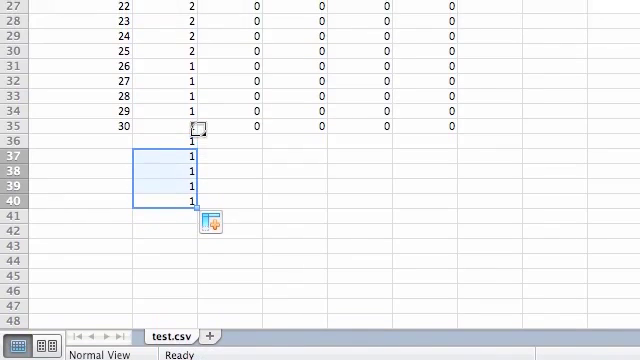
scroll("down", 3)
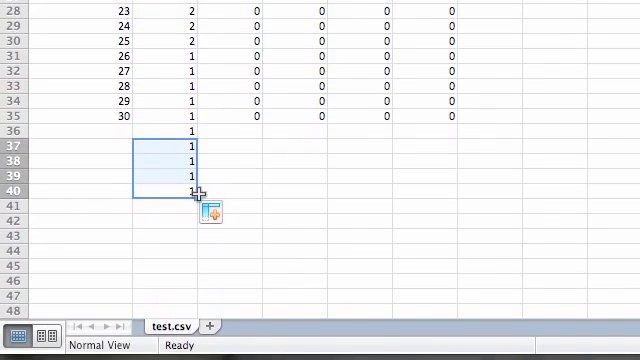
left_click_drag(192, 190, 192, 236)
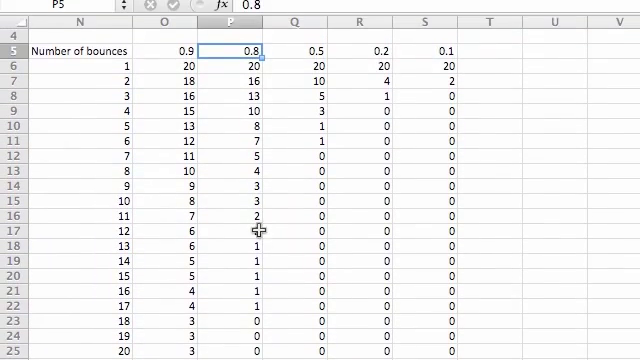
scroll("down", 3)
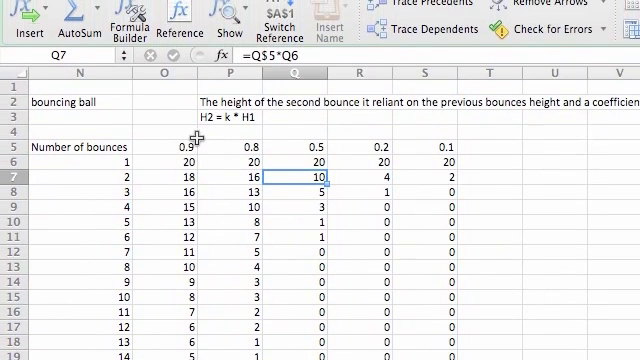
scroll("down", 3)
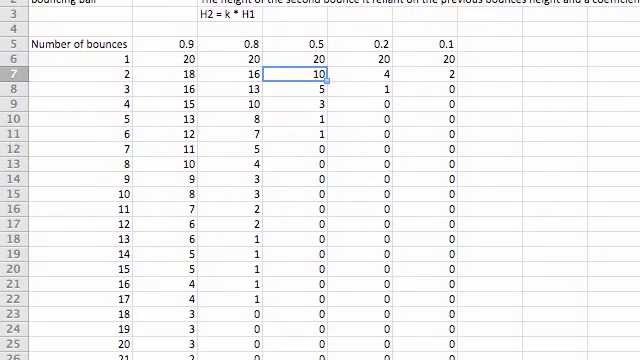